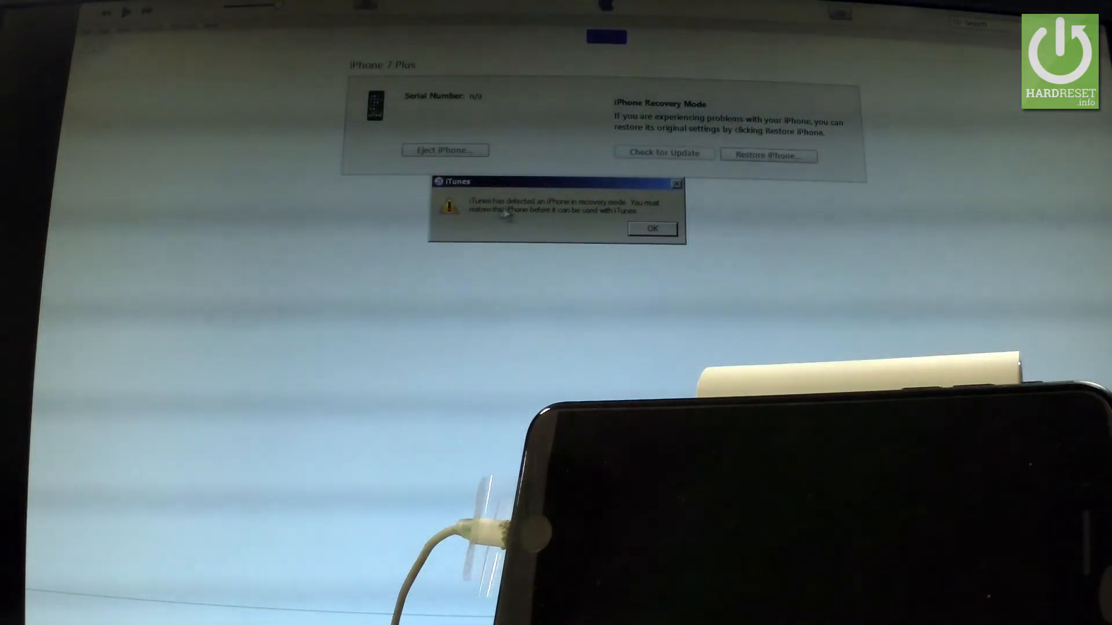
mouse_move(622, 220)
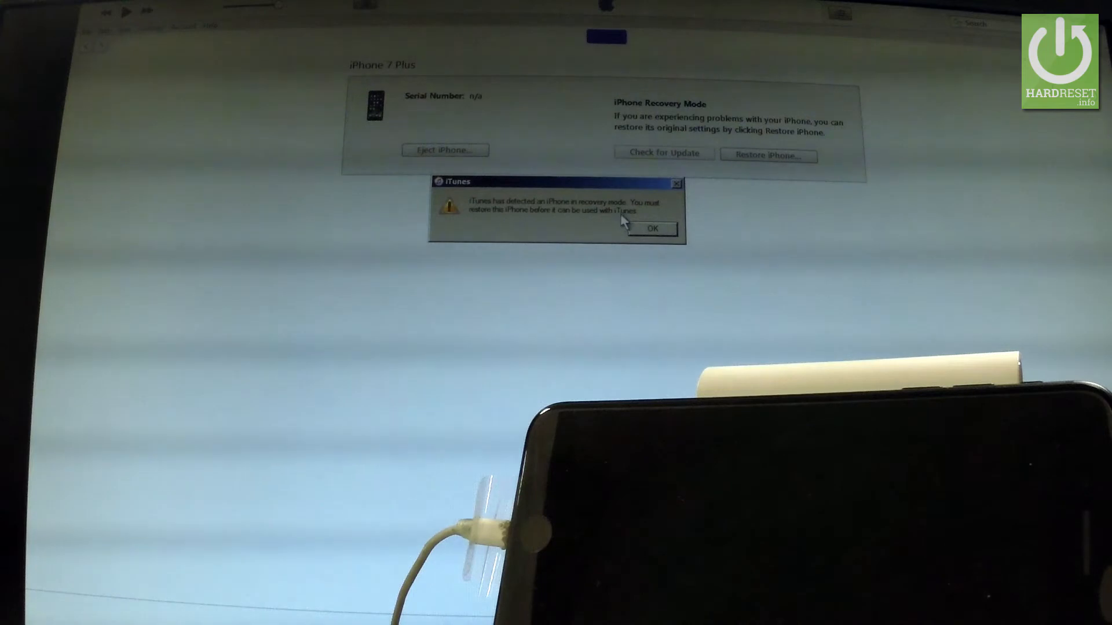
mouse_move(559, 225)
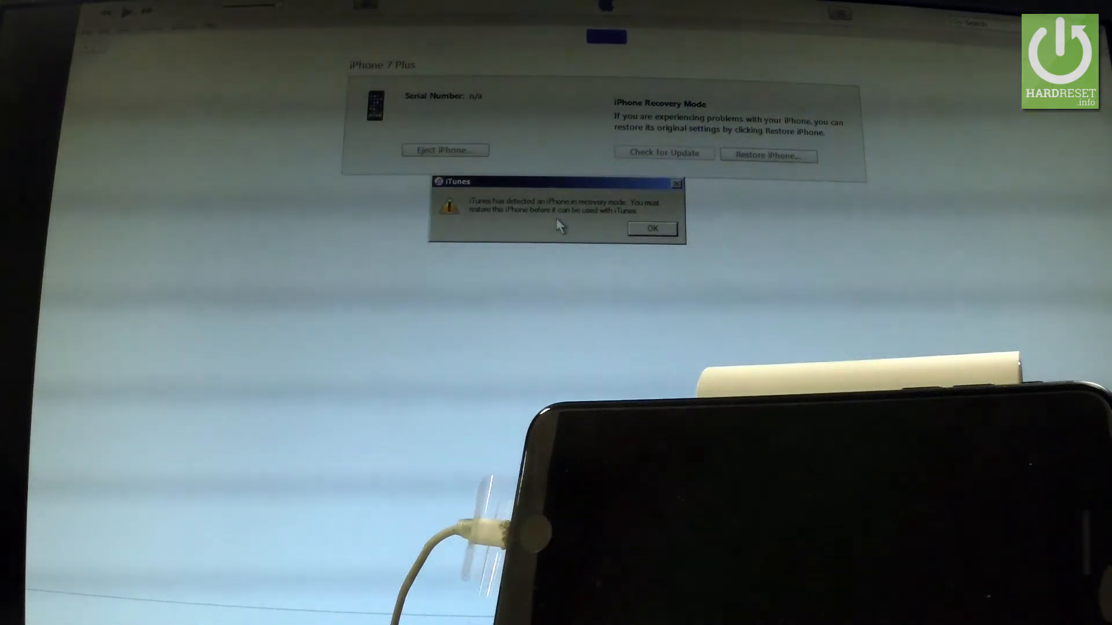
mouse_move(633, 221)
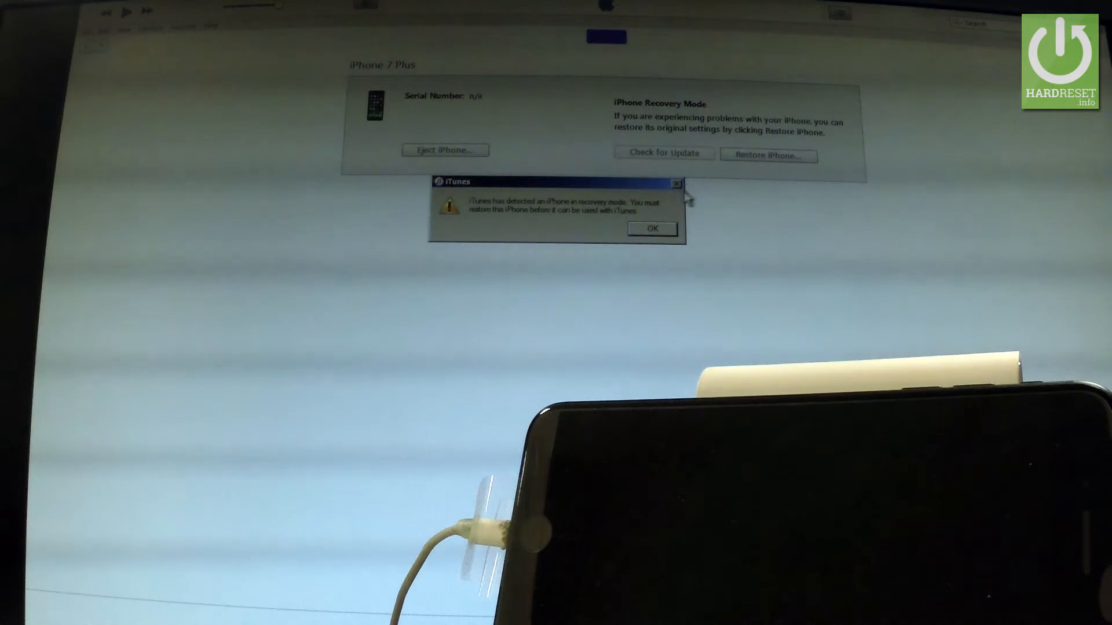
Step: Close the iTunes recovery-mode alert with OK to reveal the iPhone 7 Plus recovery page
click(651, 228)
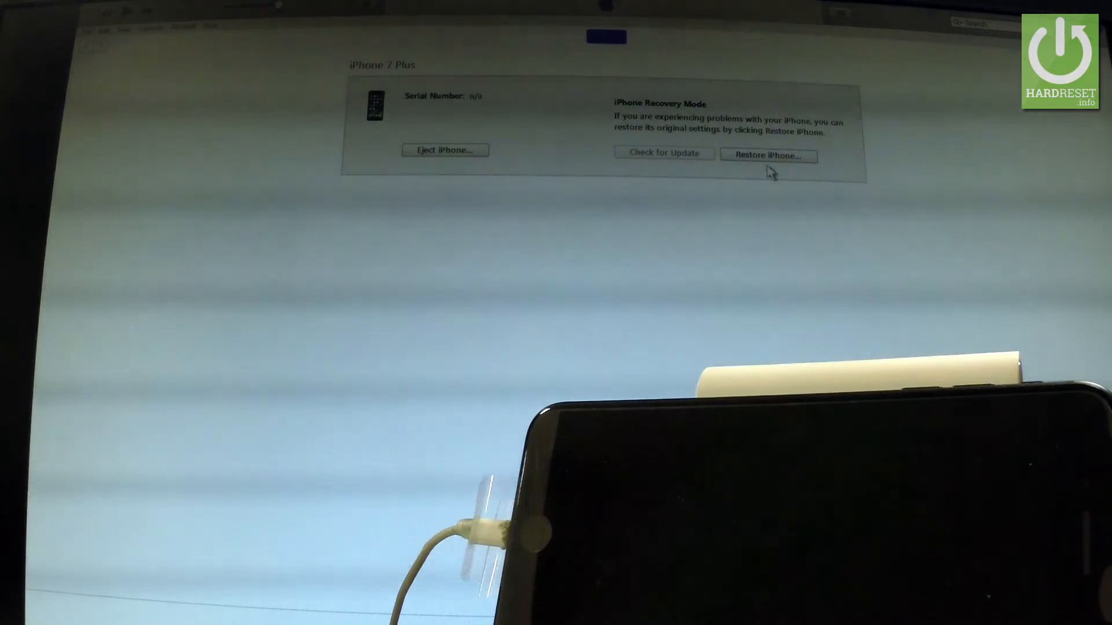
mouse_move(635, 209)
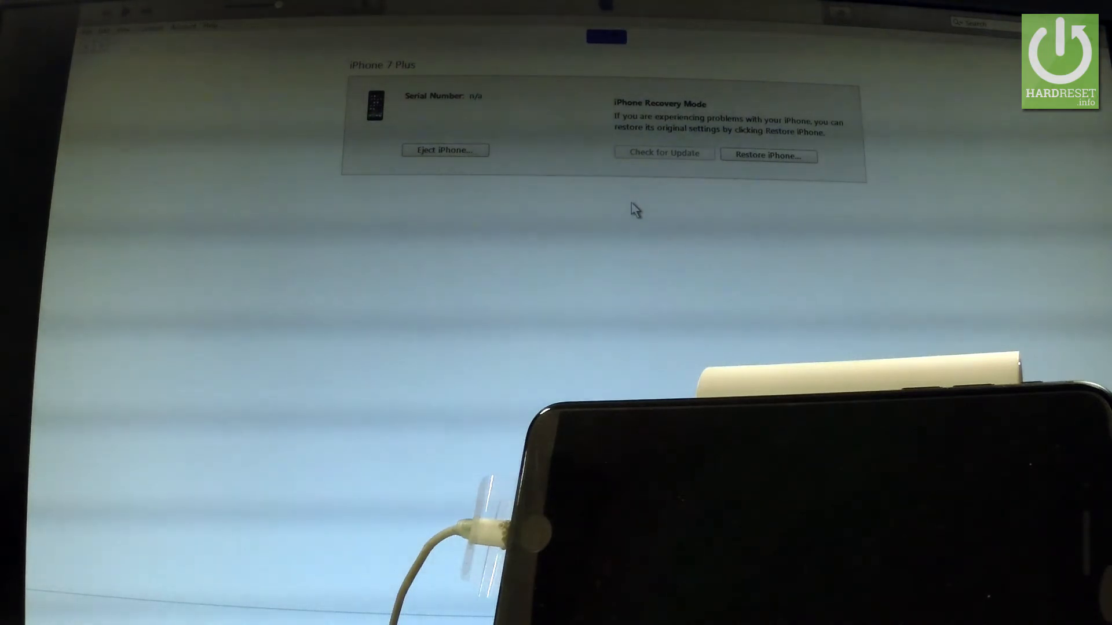
mouse_move(750, 208)
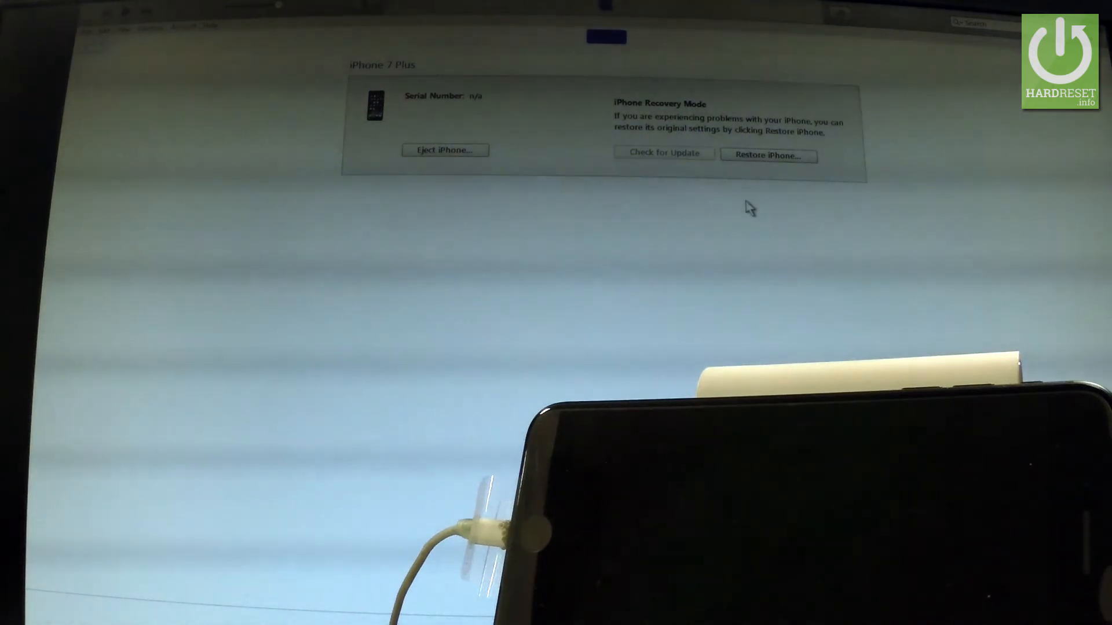
mouse_move(640, 197)
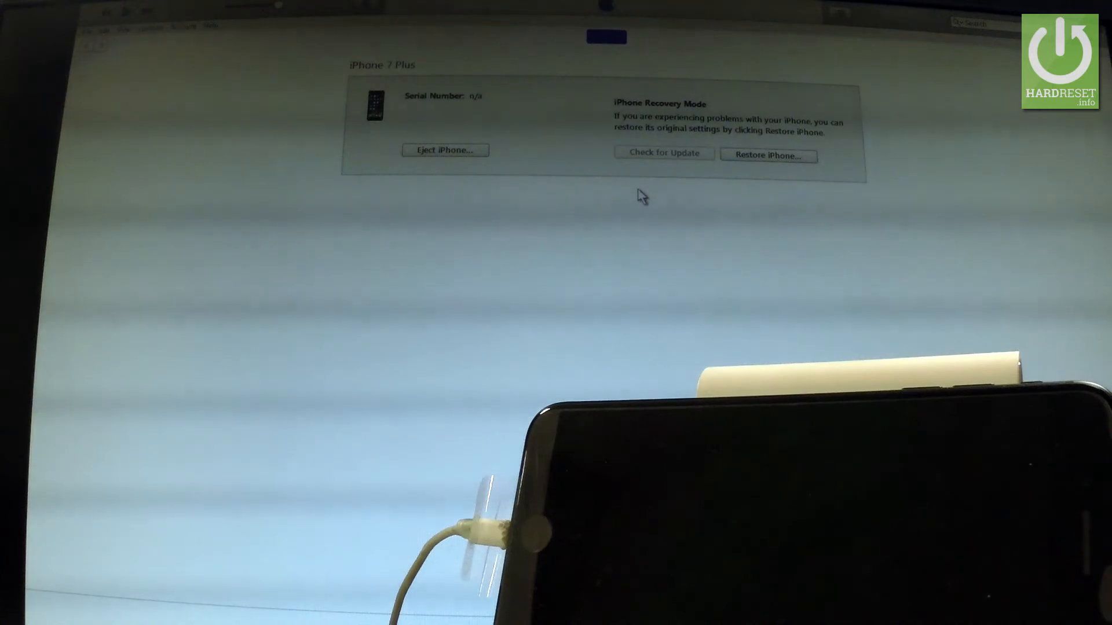